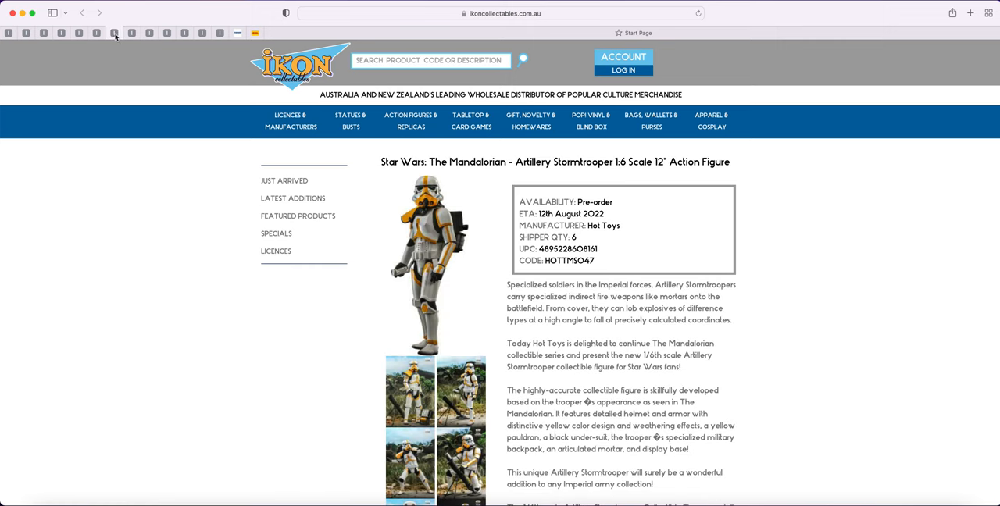
Switch to the Miles Morales Bodega Cat Suit pre-order tab
{"action": "left_click", "coordinate": [148, 33]}
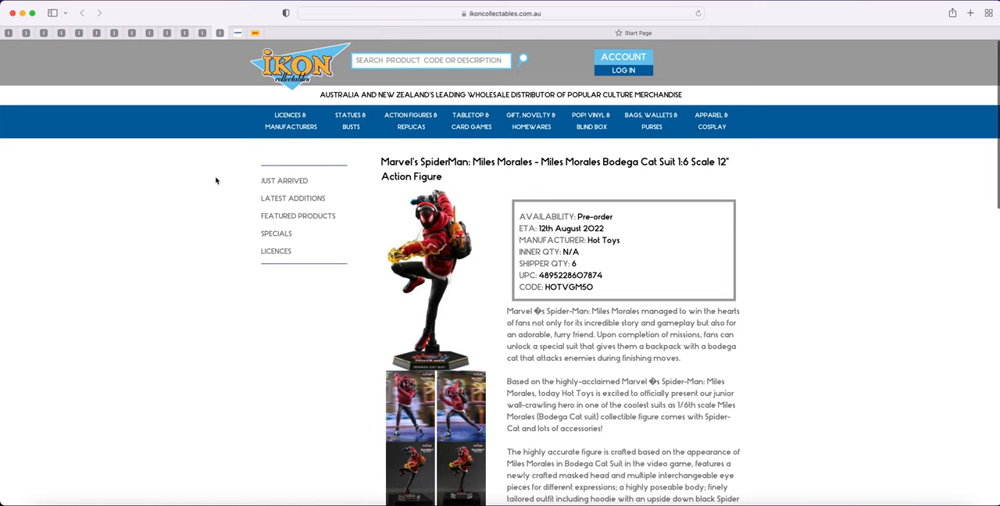
{"action": "mouse_move", "coordinate": [189, 169]}
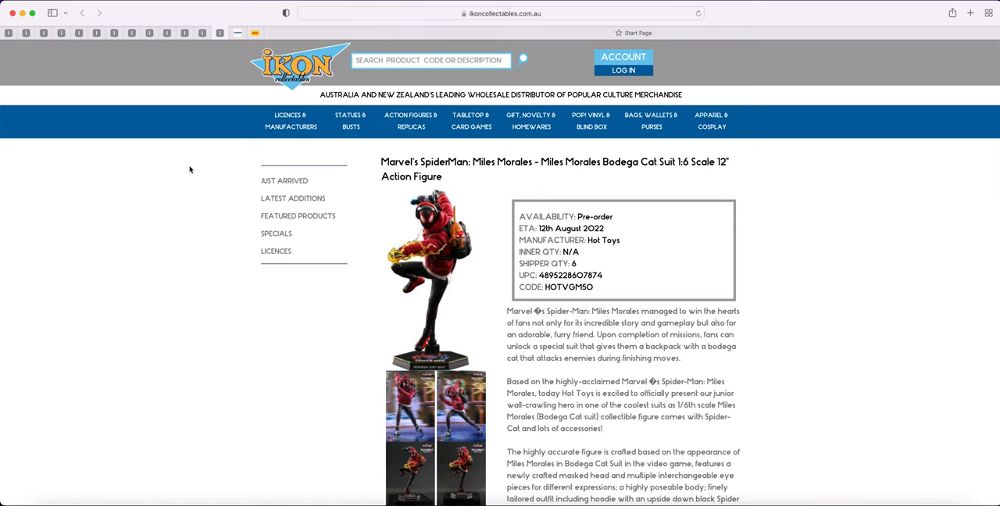
{"action": "mouse_move", "coordinate": [166, 164]}
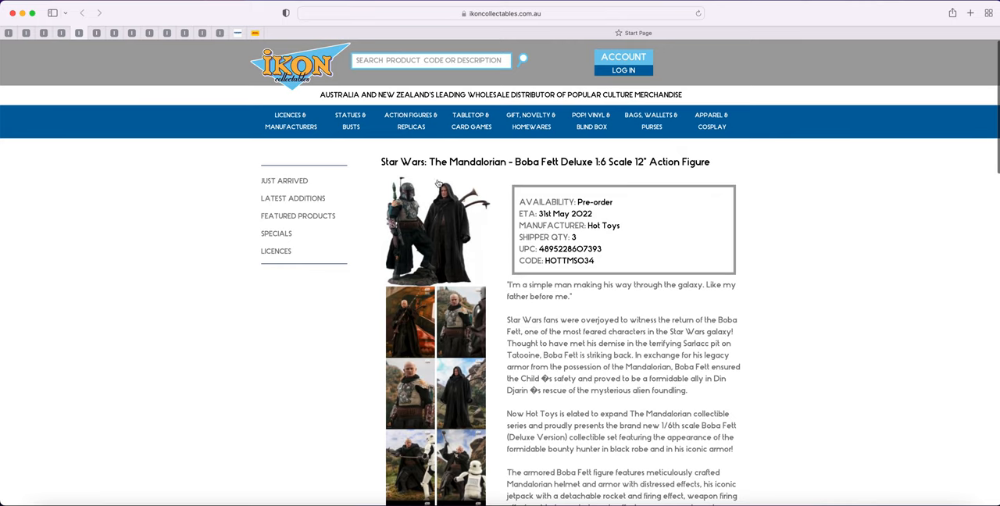
{"action": "mouse_move", "coordinate": [437, 184]}
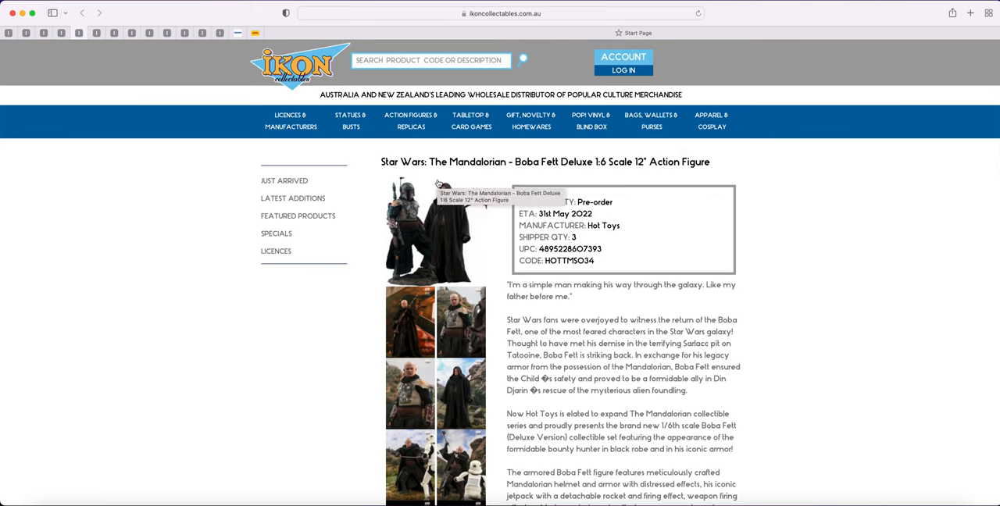
{"action": "mouse_move", "coordinate": [362, 326]}
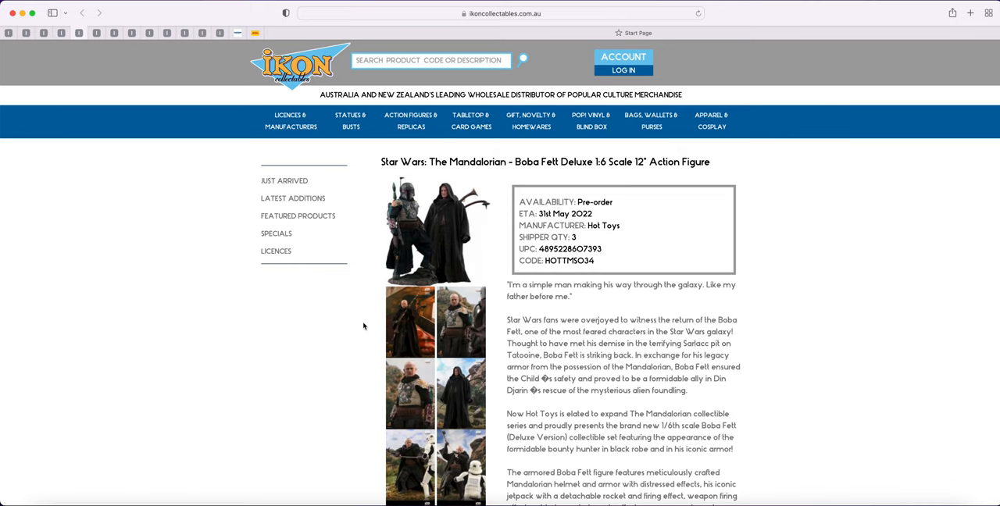
{"action": "mouse_move", "coordinate": [294, 303]}
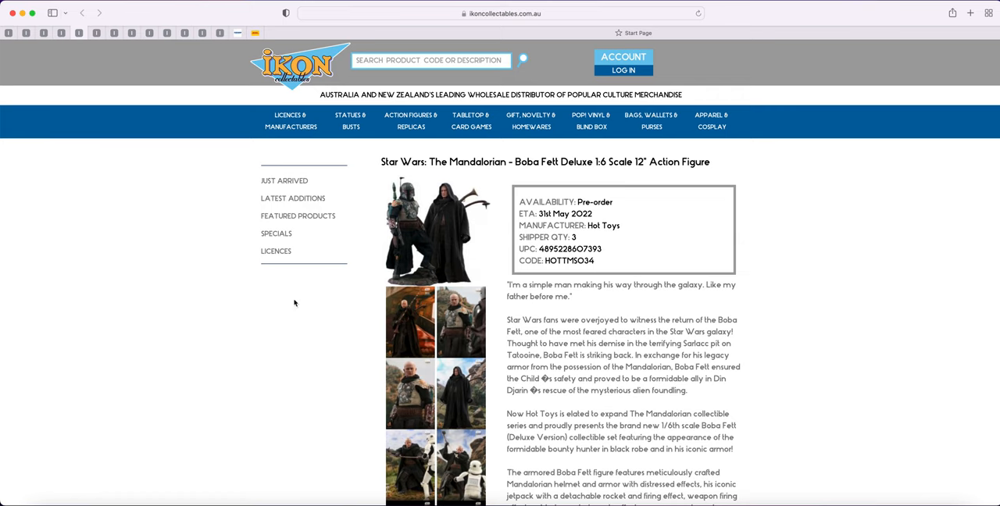
In a new tab, search 'pop' for Popcultcha and land on its Just Arrived listing
{"action": "left_click", "coordinate": [499, 13]}
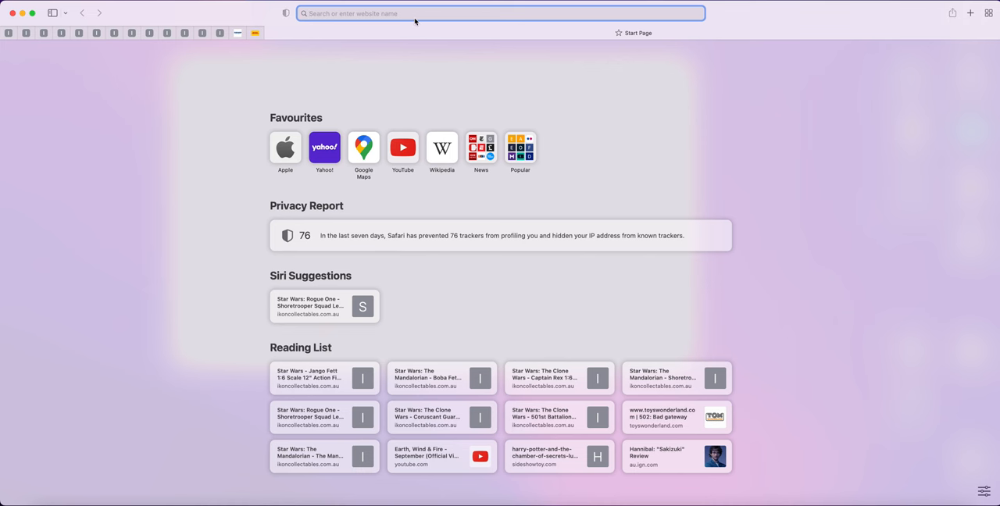
{"action": "type", "text": "pop"}
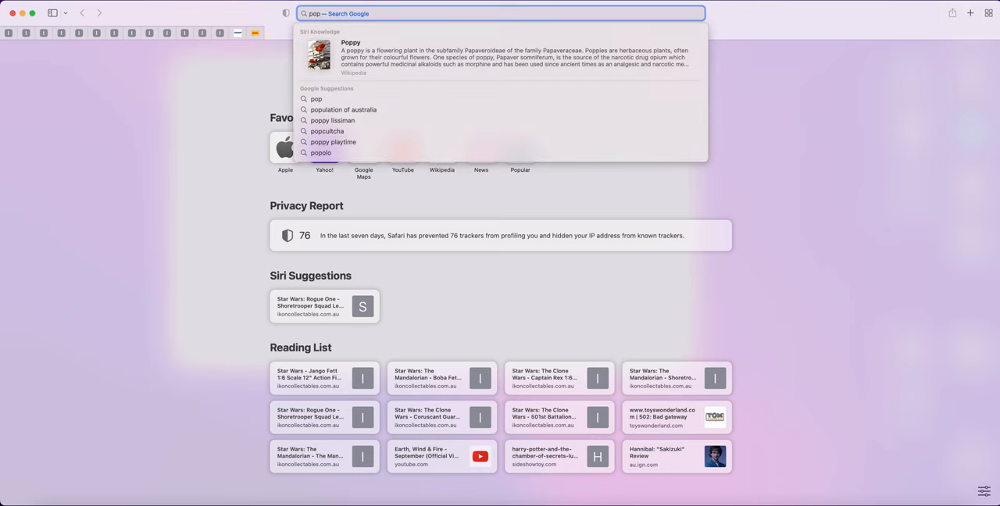
{"action": "mouse_move", "coordinate": [326, 131]}
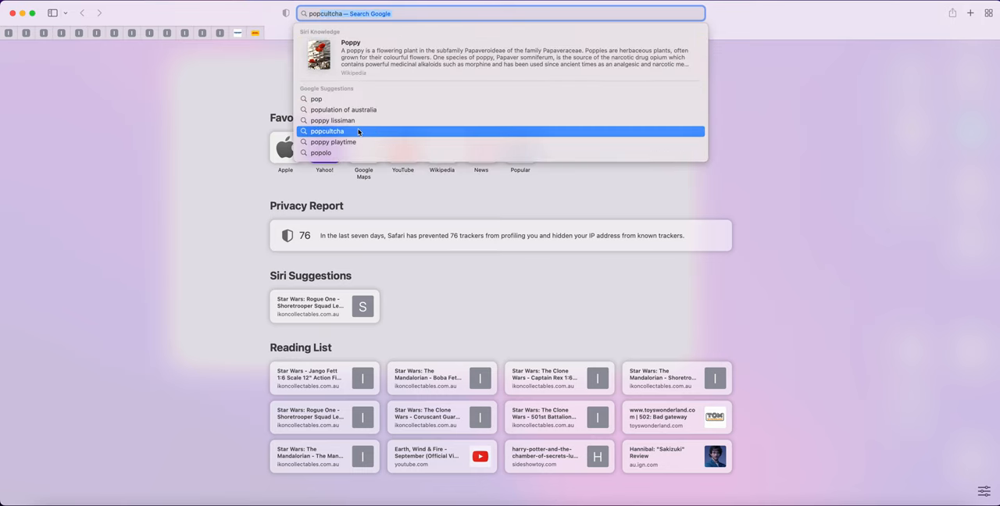
{"action": "left_click", "coordinate": [326, 131]}
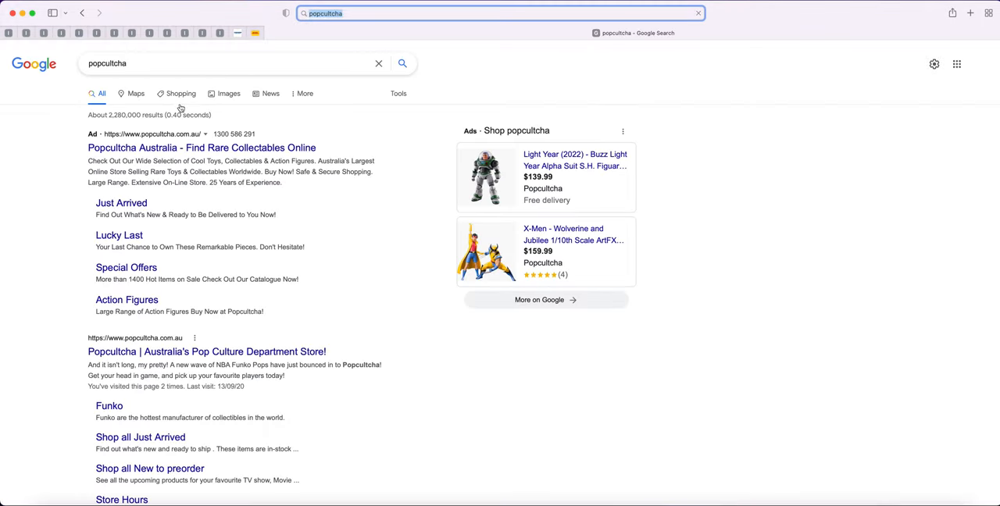
{"action": "left_click", "coordinate": [200, 147]}
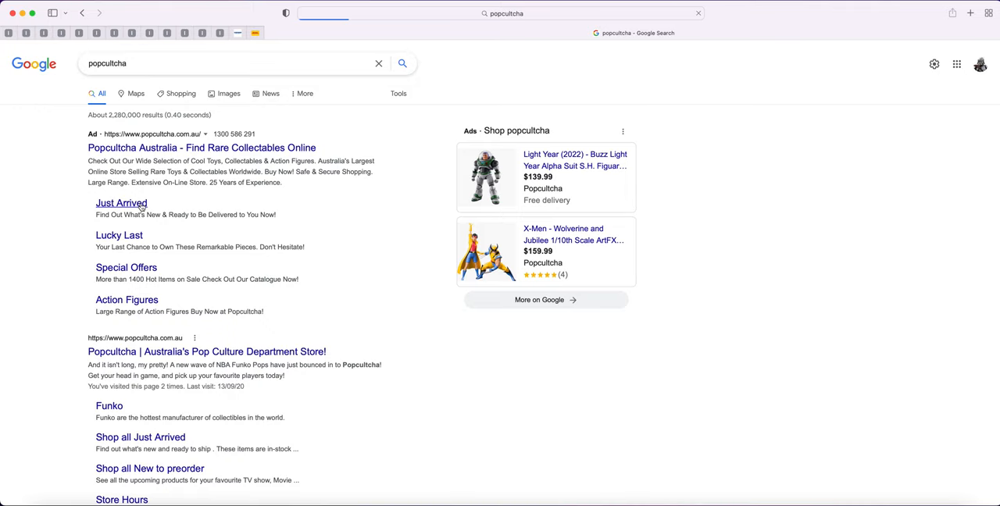
{"action": "scroll", "scroll_direction": "down", "scroll_amount": 3}
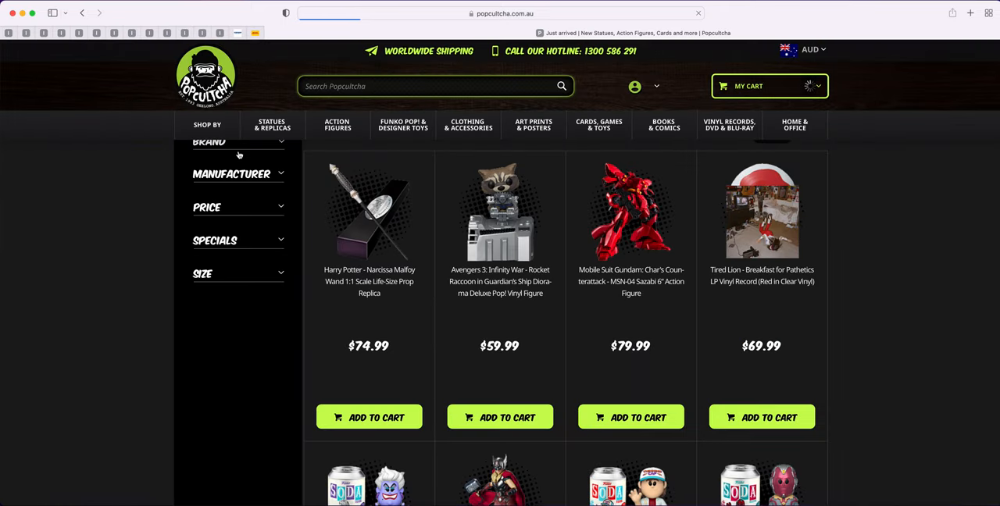
From the brand filter, reach the Black Widow Taskmaster Hot Toys figure's product page
{"action": "left_click", "coordinate": [209, 155]}
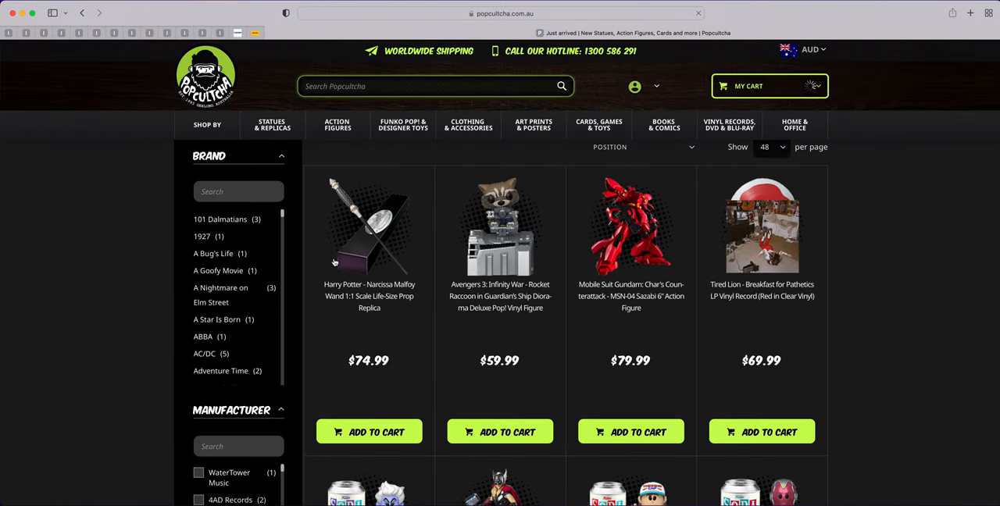
{"action": "scroll", "scroll_direction": "down", "scroll_amount": 3}
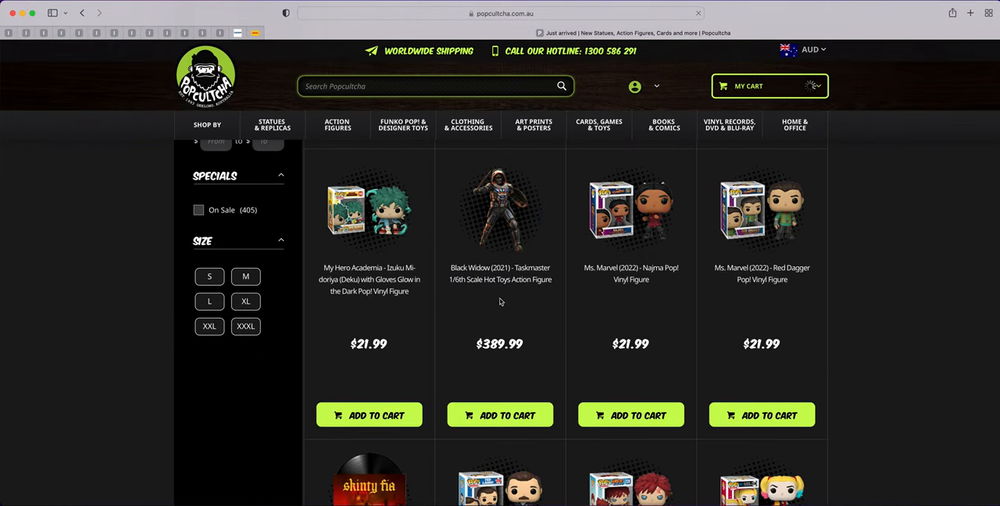
{"action": "mouse_move", "coordinate": [499, 278]}
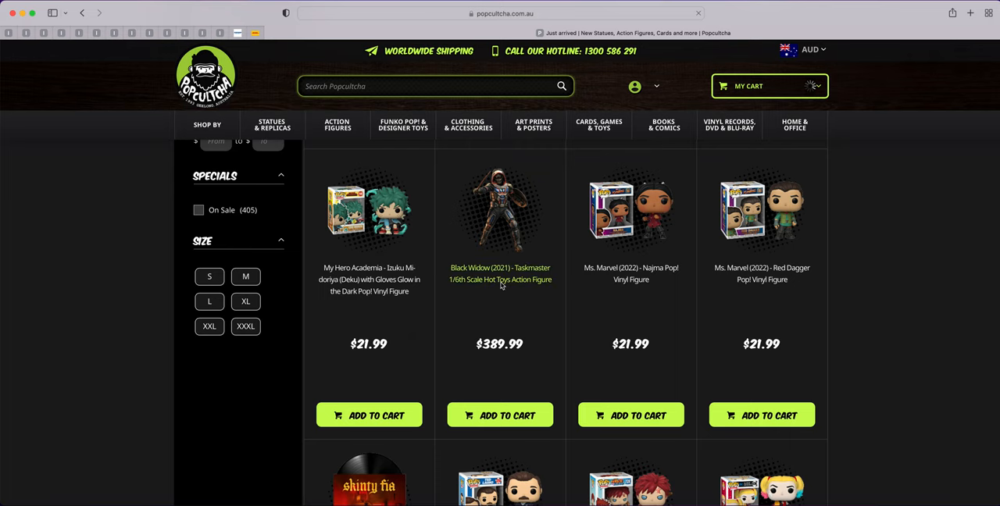
{"action": "left_click", "coordinate": [500, 209]}
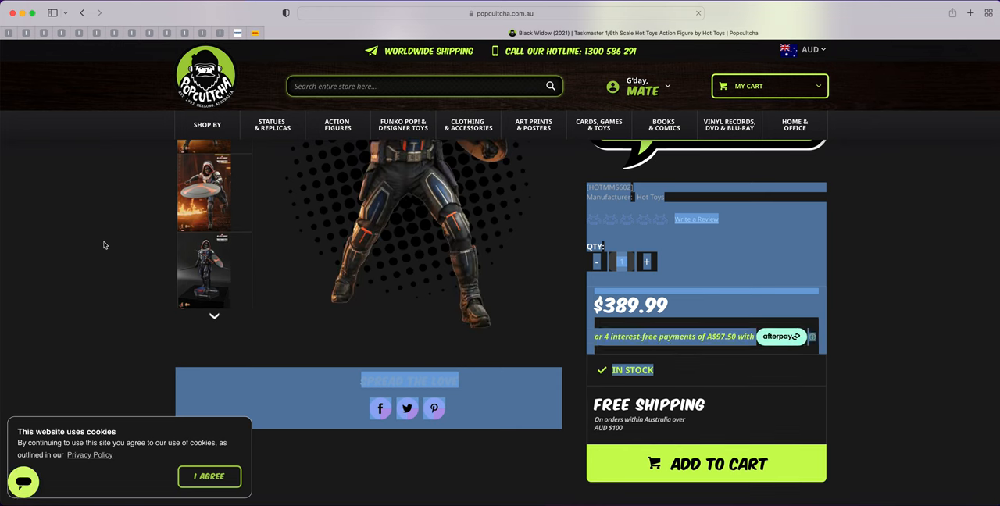
{"action": "scroll", "scroll_direction": "up", "scroll_amount": 3}
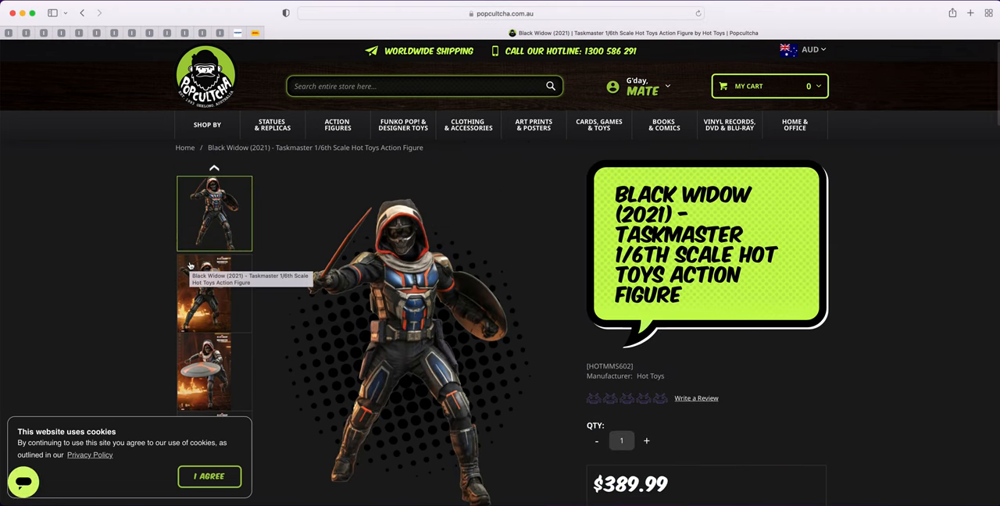
{"action": "scroll", "scroll_direction": "down", "scroll_amount": 3}
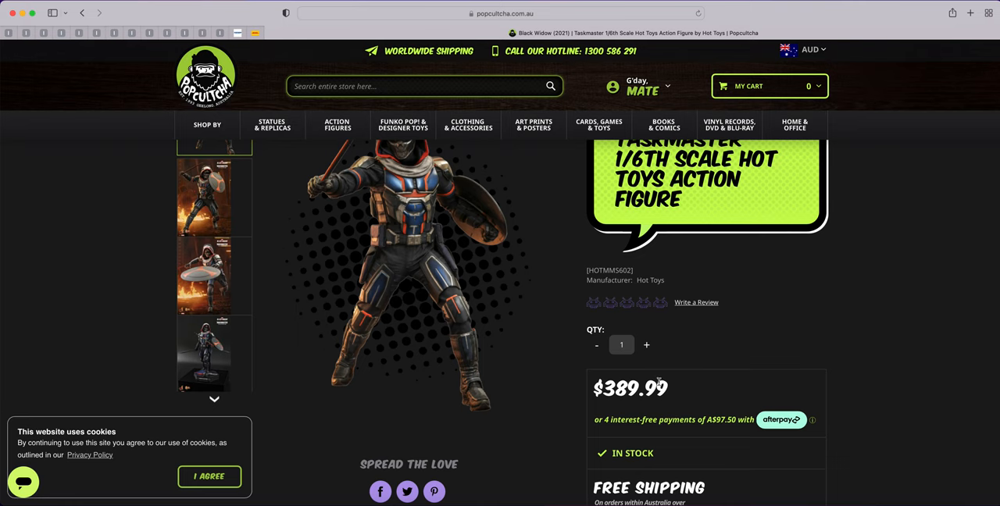
Review the Taskmaster figure's A$389.99 price and in-stock status on its page
{"action": "double_click", "coordinate": [629, 387]}
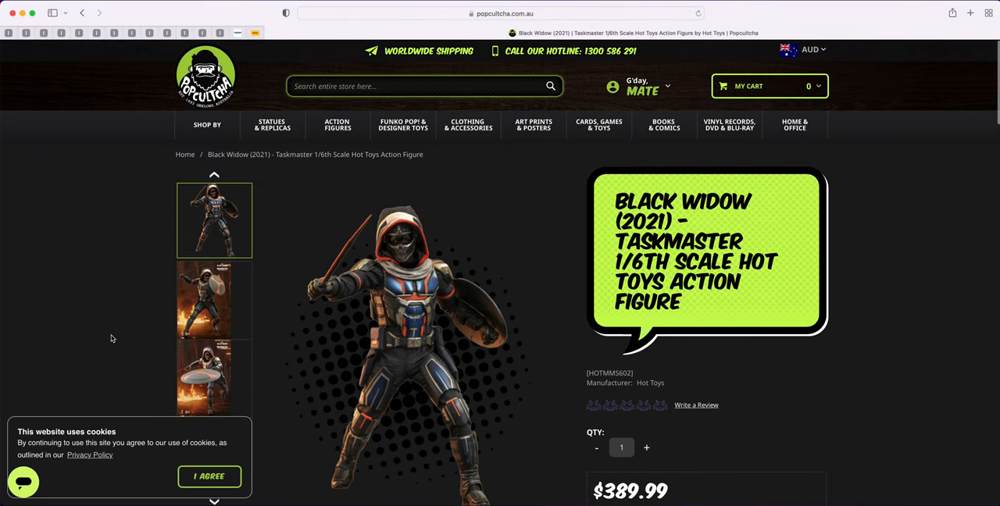
{"action": "mouse_move", "coordinate": [113, 336]}
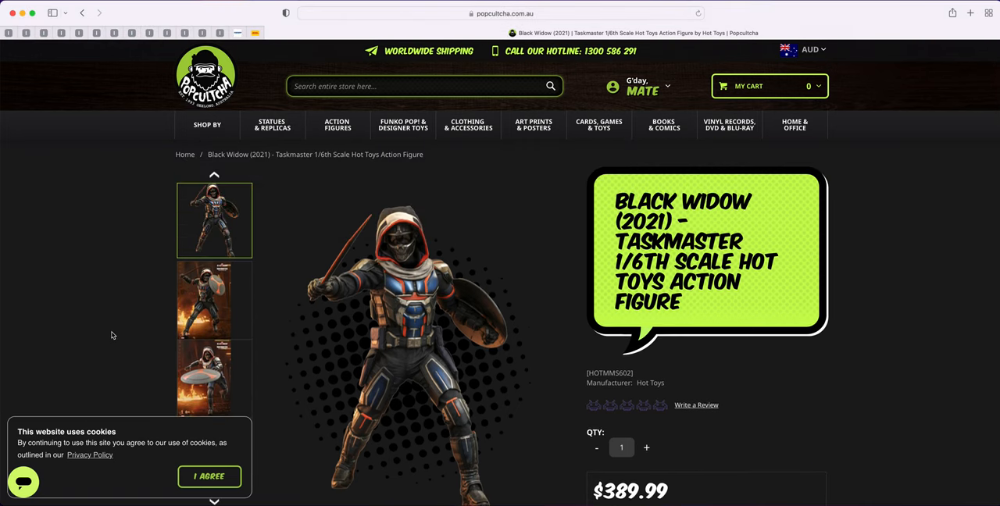
{"action": "scroll", "scroll_direction": "down", "scroll_amount": 3}
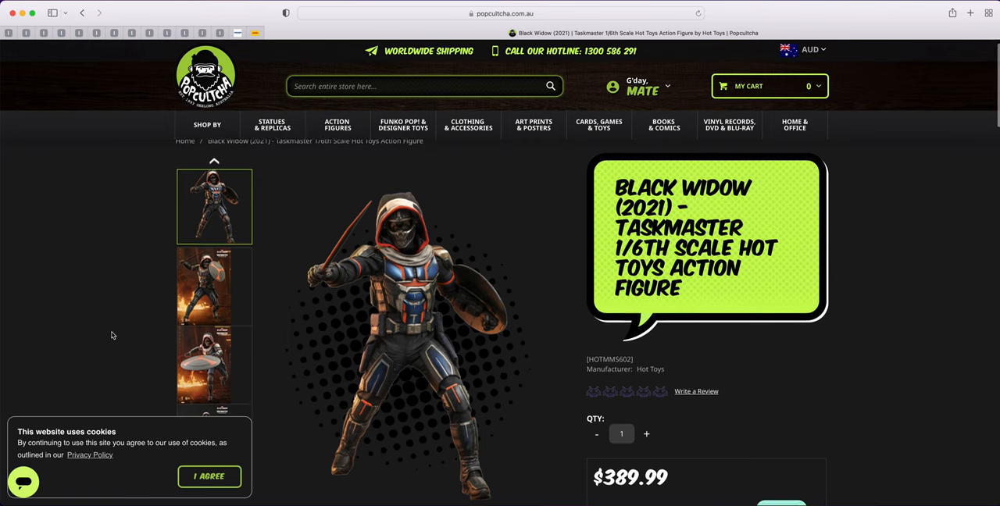
{"action": "scroll", "scroll_direction": "down", "scroll_amount": 3}
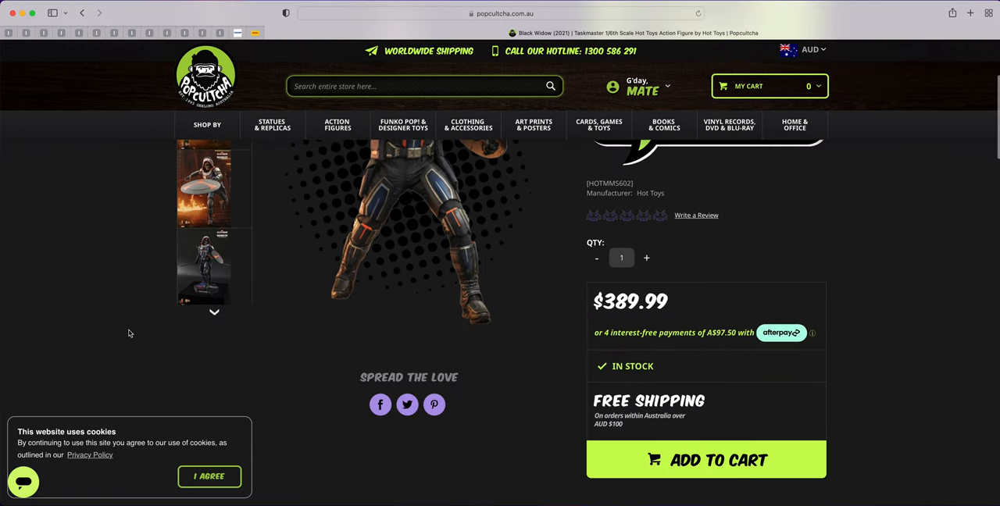
{"action": "scroll", "scroll_direction": "up", "scroll_amount": 3}
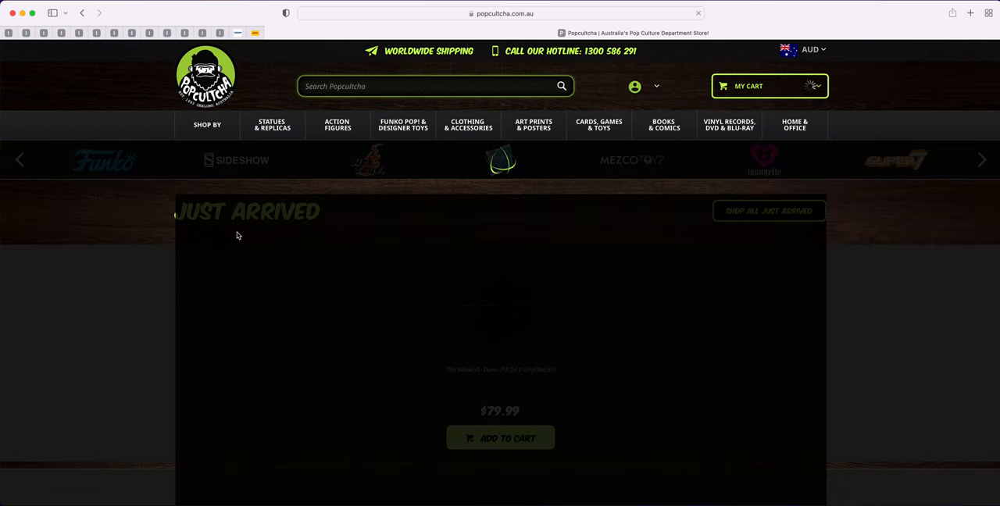
Reach the New to Preorder section and bring up its full Shop All listing
{"action": "scroll", "scroll_direction": "down", "scroll_amount": 3}
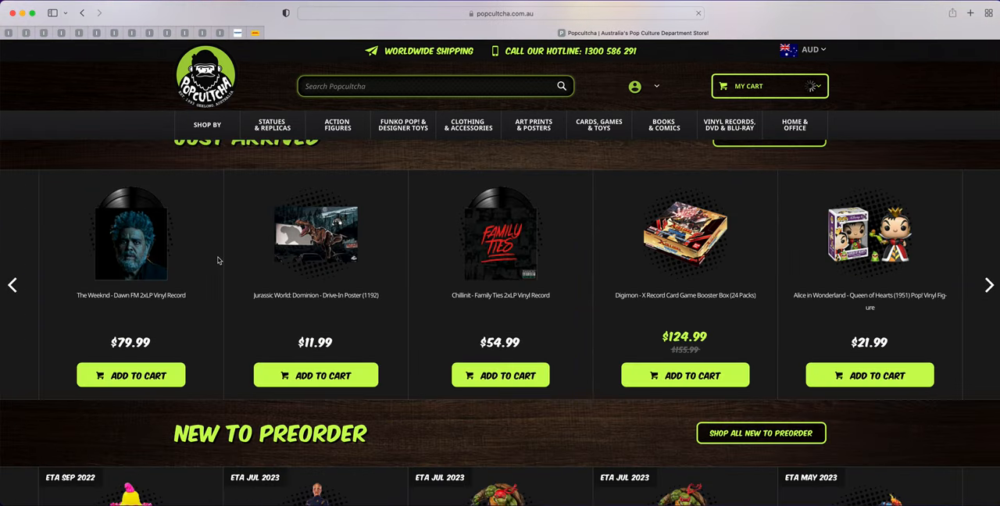
{"action": "scroll", "scroll_direction": "down", "scroll_amount": 3}
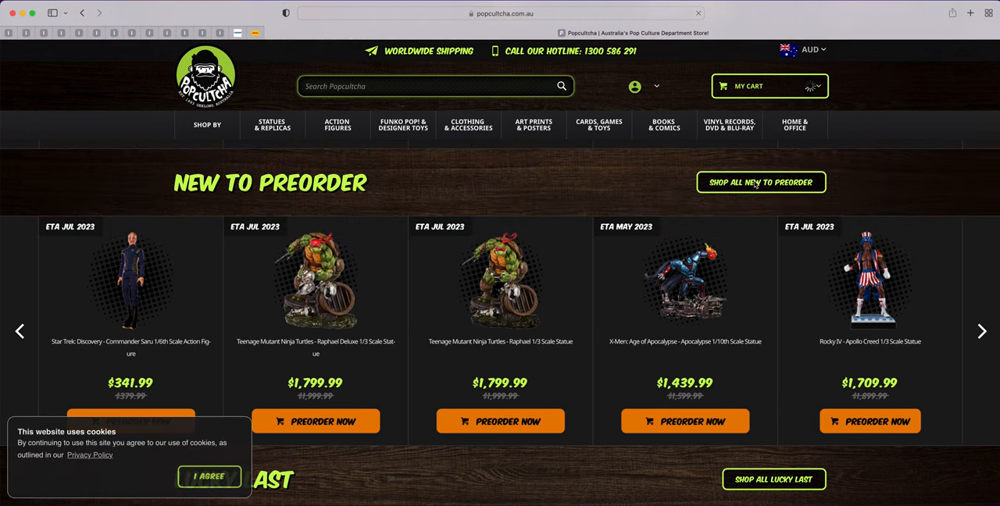
{"action": "left_click", "coordinate": [759, 181]}
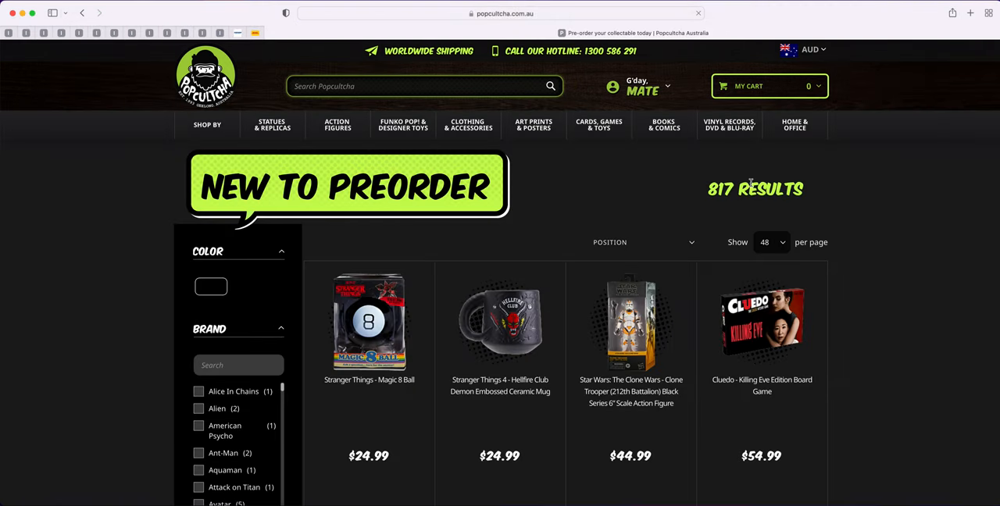
Browse down through the New to Preorder results grid (817 results)
{"action": "scroll", "scroll_direction": "down", "scroll_amount": 3}
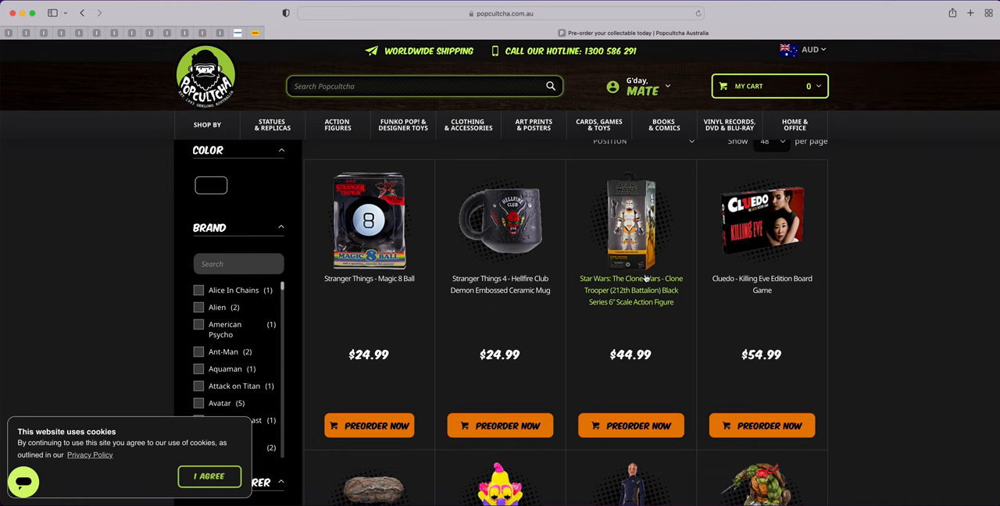
{"action": "scroll", "scroll_direction": "down", "scroll_amount": 3}
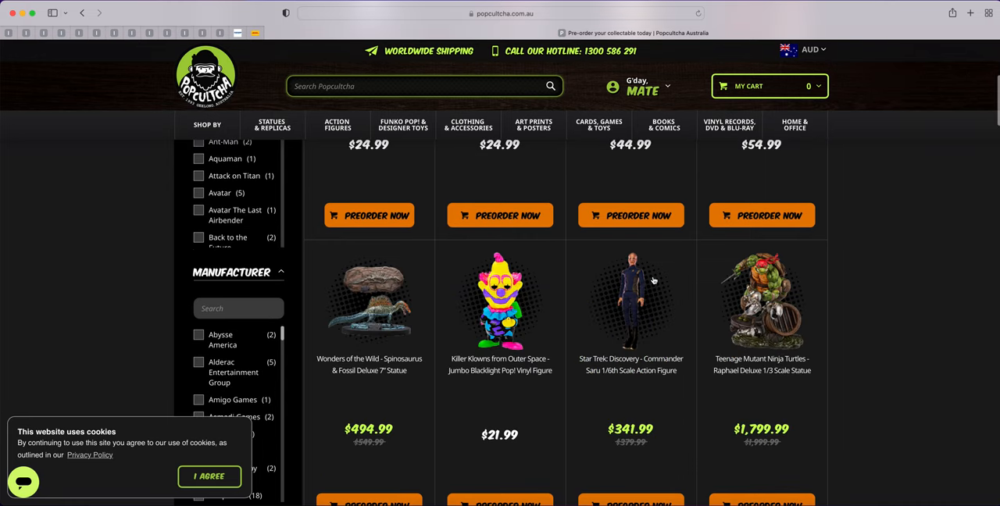
{"action": "mouse_move", "coordinate": [670, 344]}
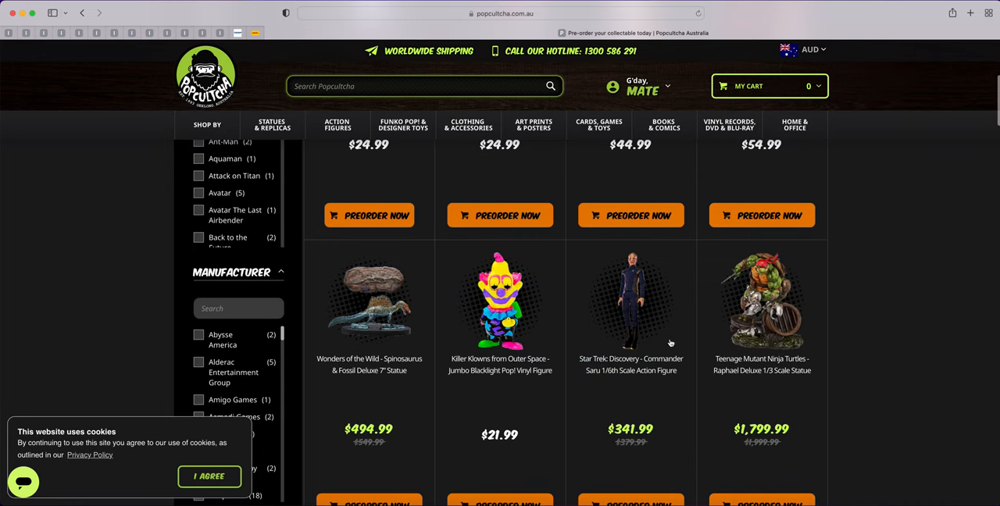
{"action": "mouse_move", "coordinate": [637, 392]}
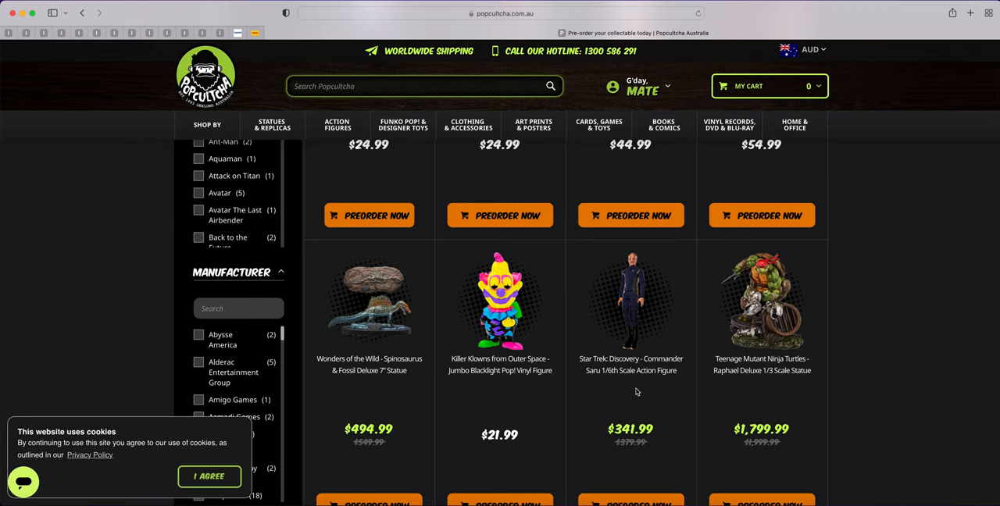
{"action": "mouse_move", "coordinate": [612, 320]}
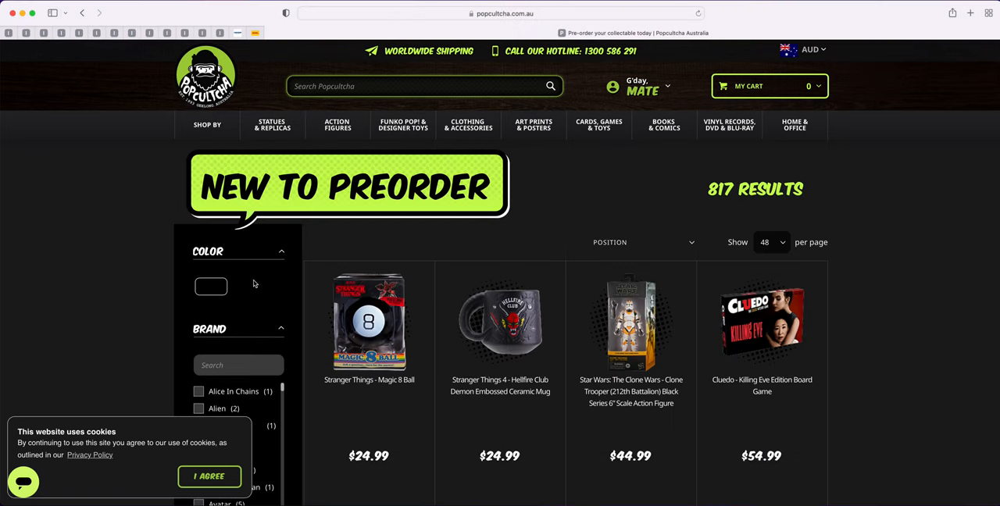
{"action": "scroll", "scroll_direction": "down", "scroll_amount": 3}
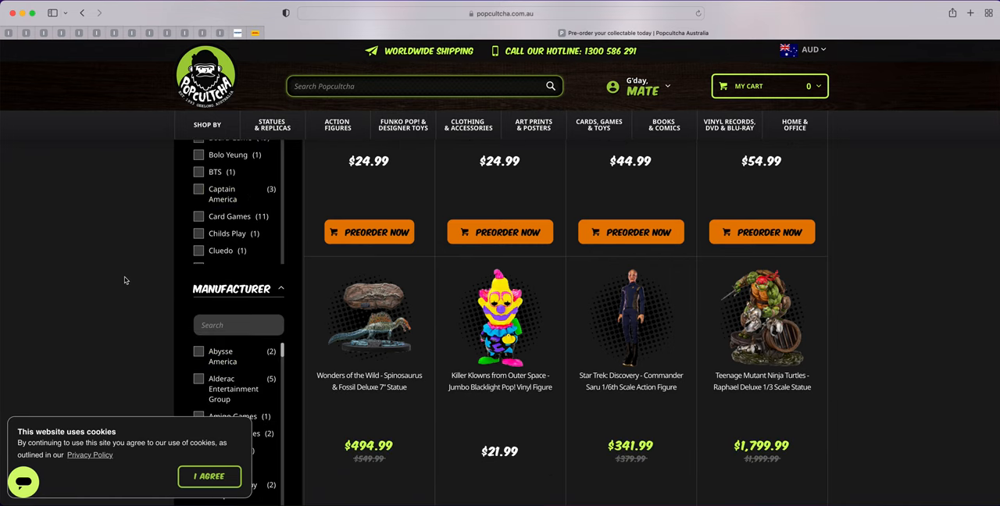
{"action": "scroll", "scroll_direction": "down", "scroll_amount": 3}
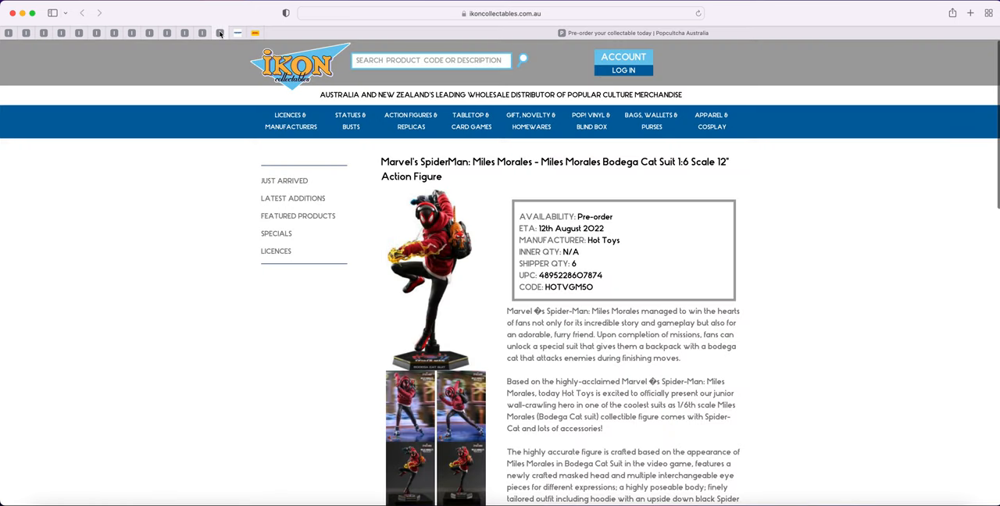
Switch back to the Ikon Collectables Hot Toys pre-order tab
{"action": "left_click", "coordinate": [205, 33]}
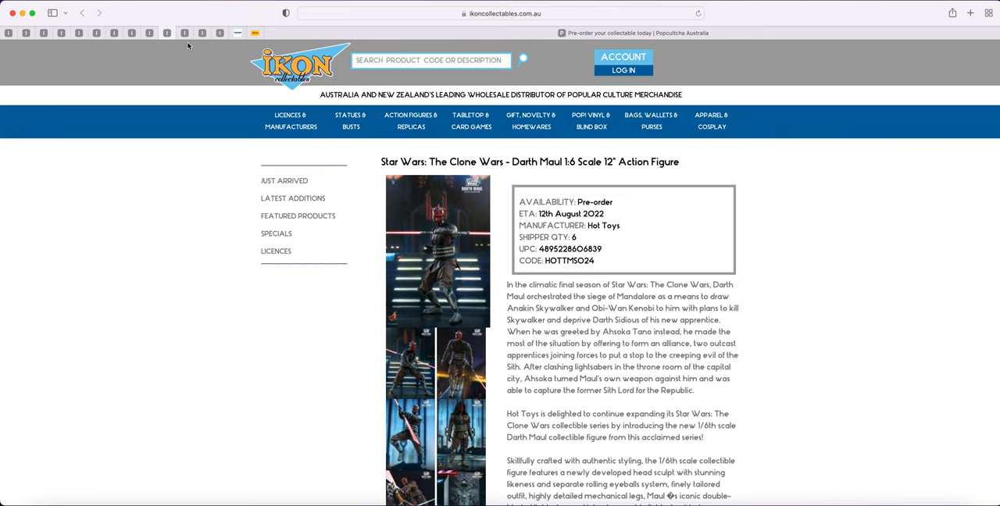
{"action": "mouse_move", "coordinate": [175, 118]}
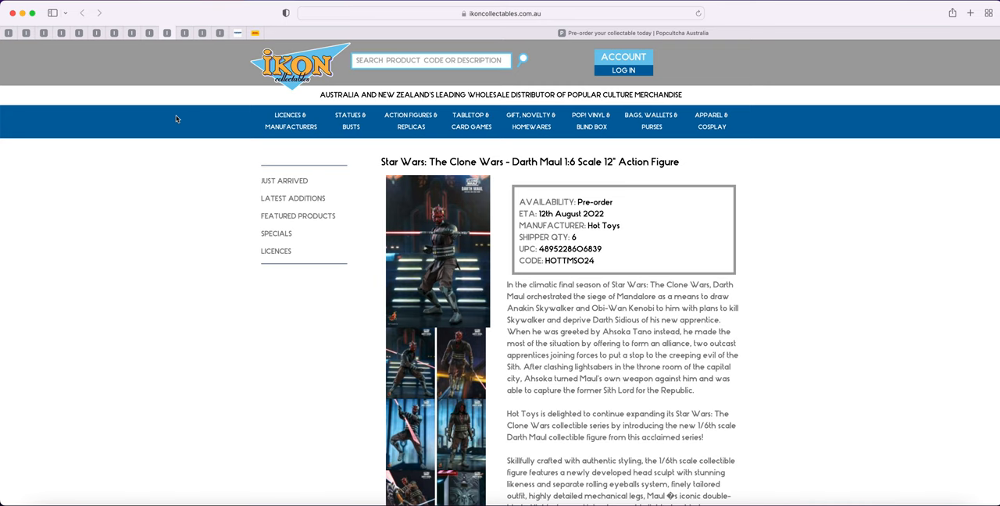
{"action": "mouse_move", "coordinate": [175, 119]}
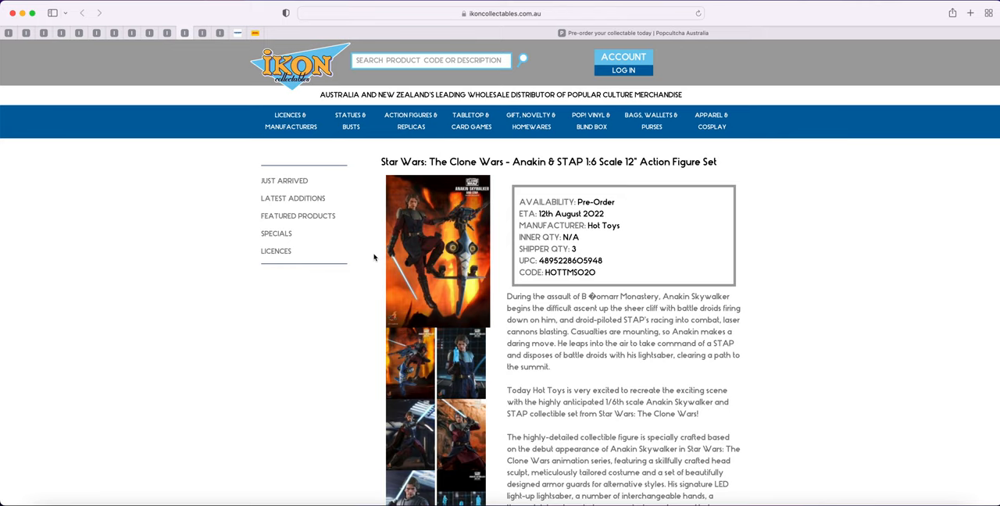
{"action": "mouse_move", "coordinate": [625, 232]}
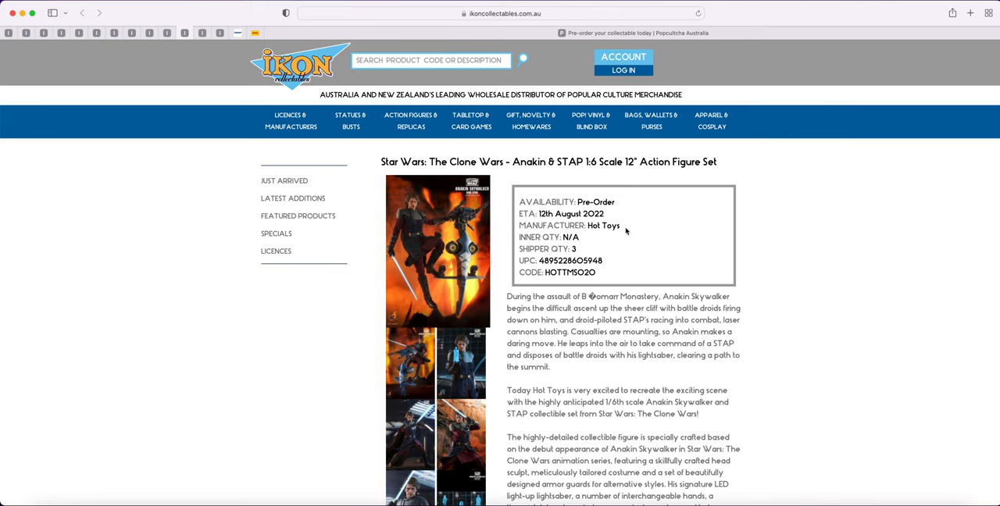
{"action": "mouse_move", "coordinate": [459, 242]}
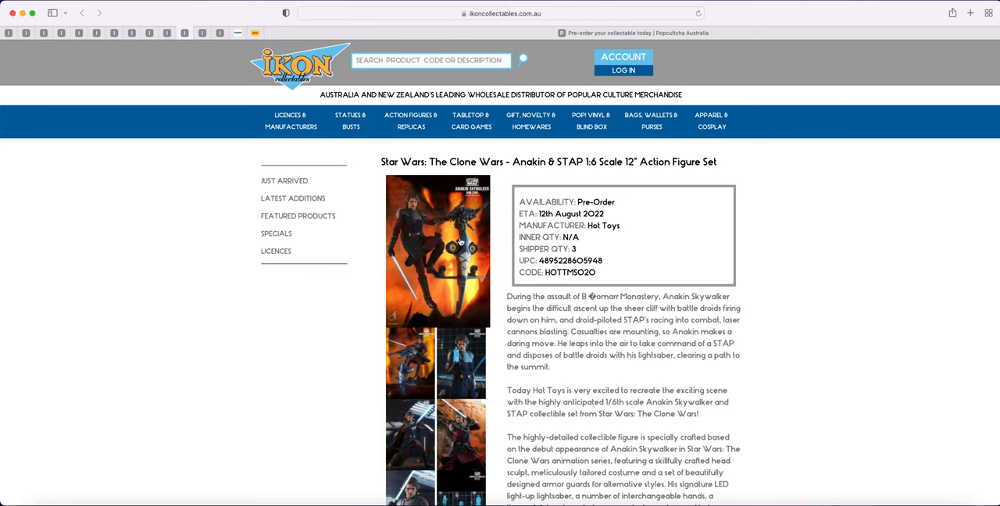
{"action": "mouse_move", "coordinate": [466, 366]}
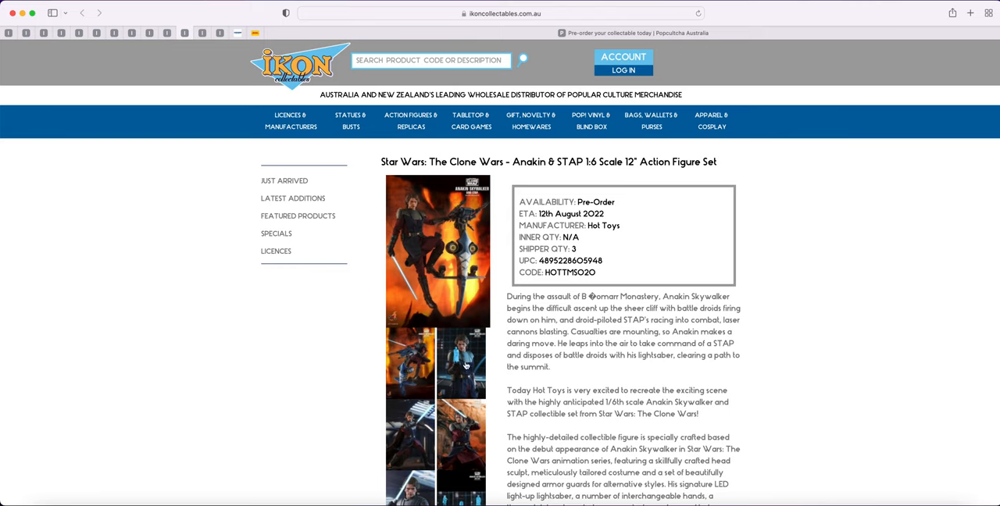
{"action": "mouse_move", "coordinate": [464, 364]}
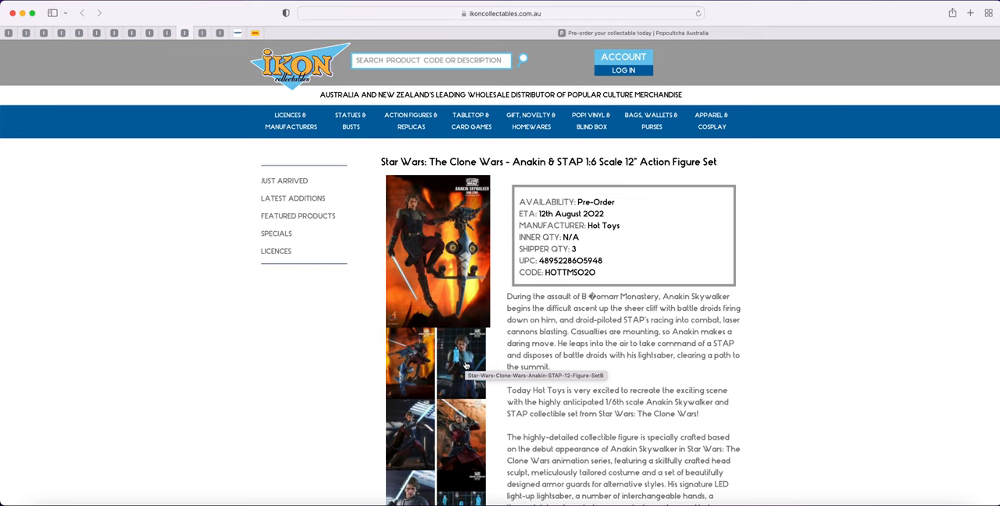
{"action": "mouse_move", "coordinate": [695, 70]}
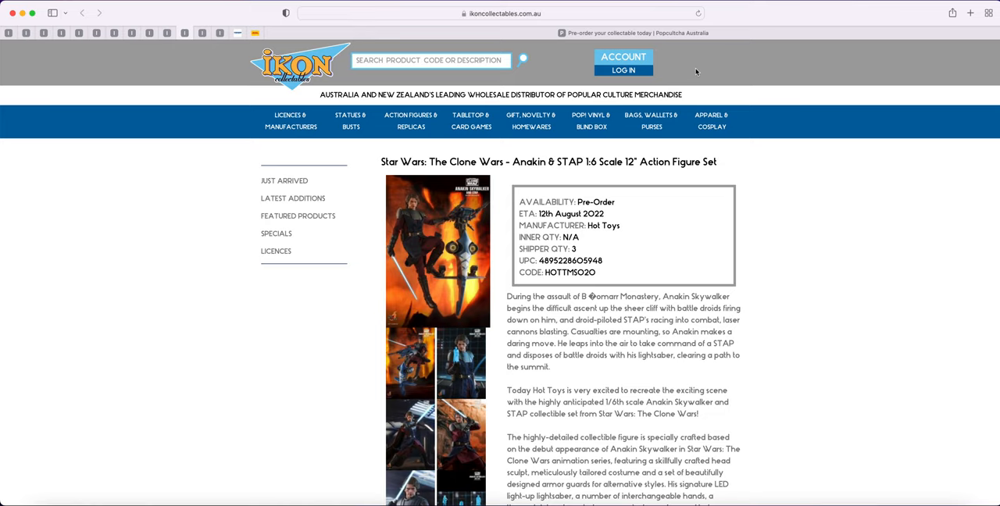